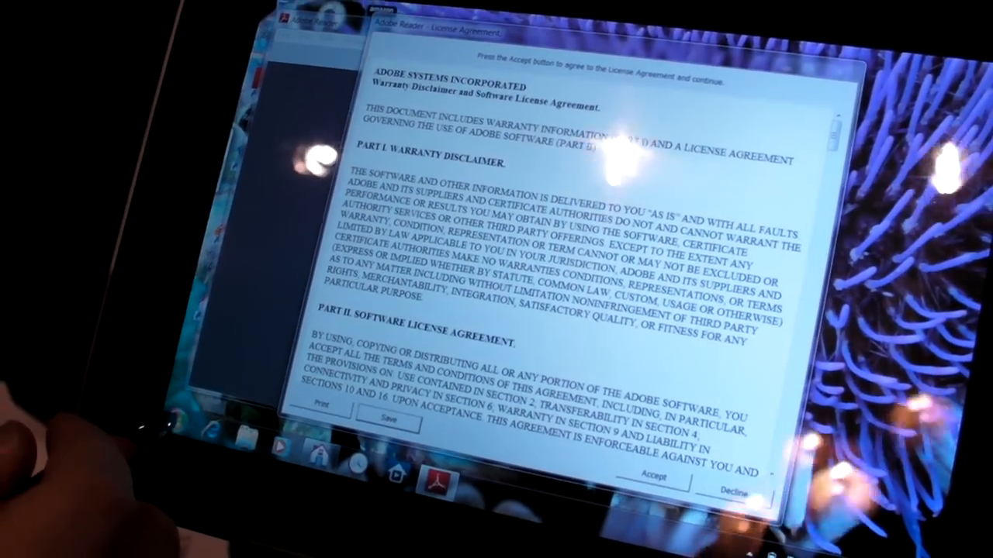
Open the Save As dialog for the license agreement, targeting an HTML file in Documents
left_click(387, 421)
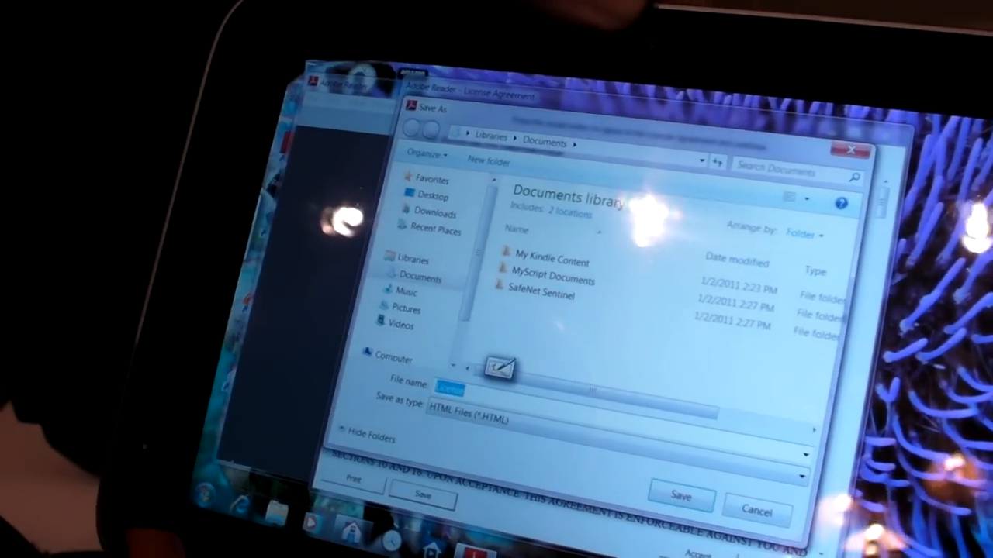